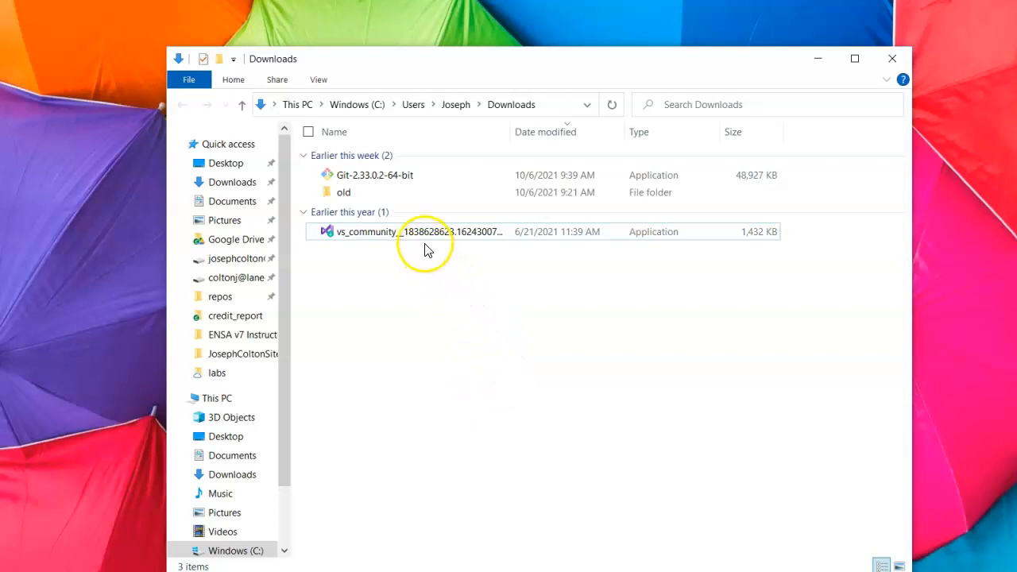
{"action": "mouse_move", "coordinate": [423, 240]}
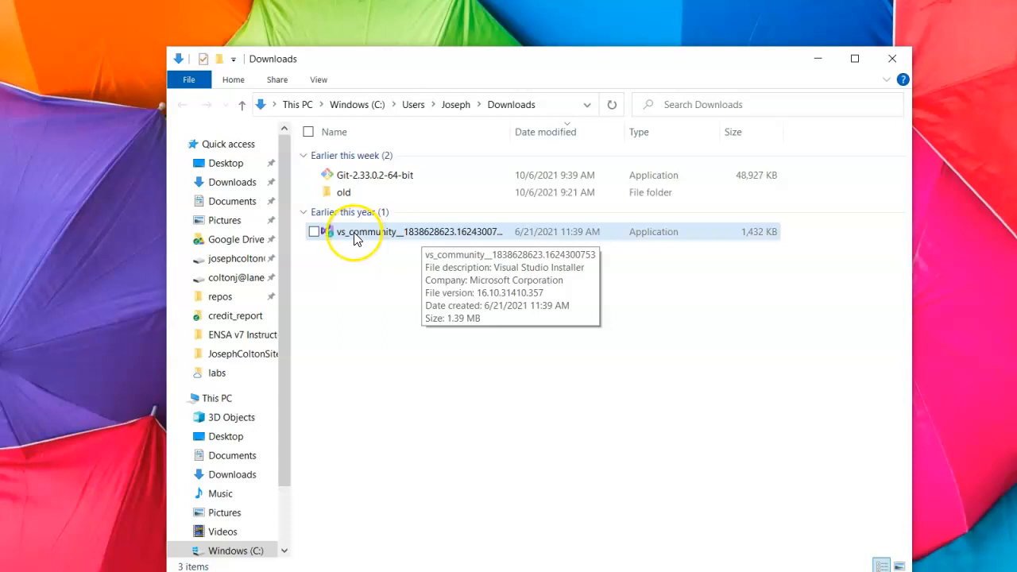
{"action": "mouse_move", "coordinate": [353, 242]}
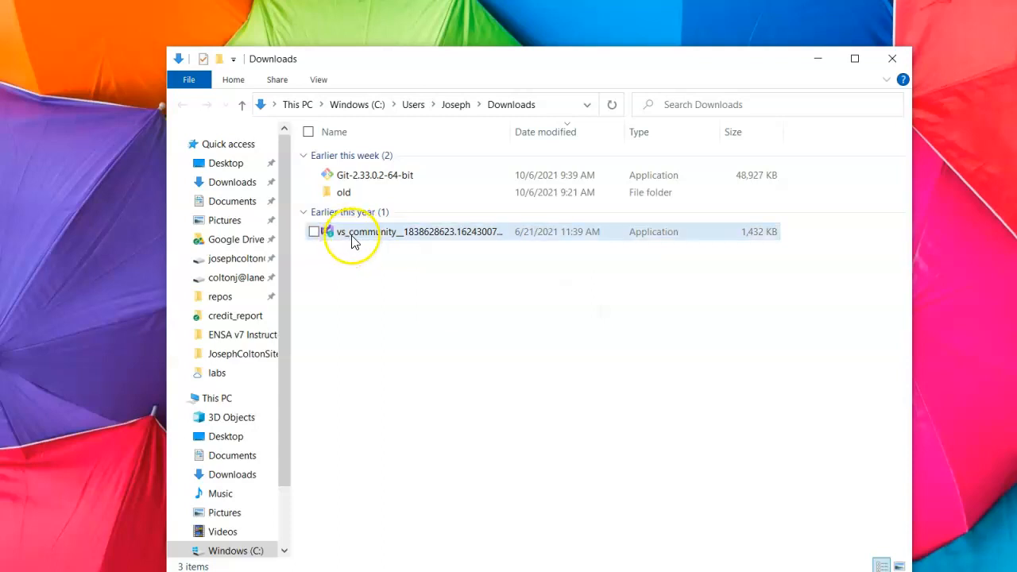
{"action": "mouse_move", "coordinate": [352, 235]}
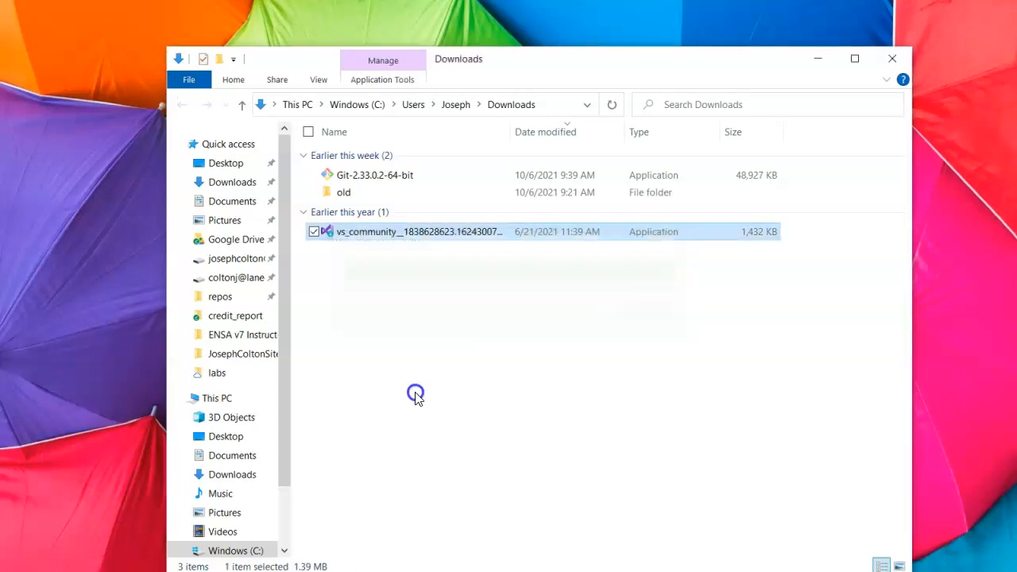
- Launch Visual Studio Installer showing Visual Studio Community 2019 version 16.11.4 as installed
{"action": "double_click", "coordinate": [419, 232]}
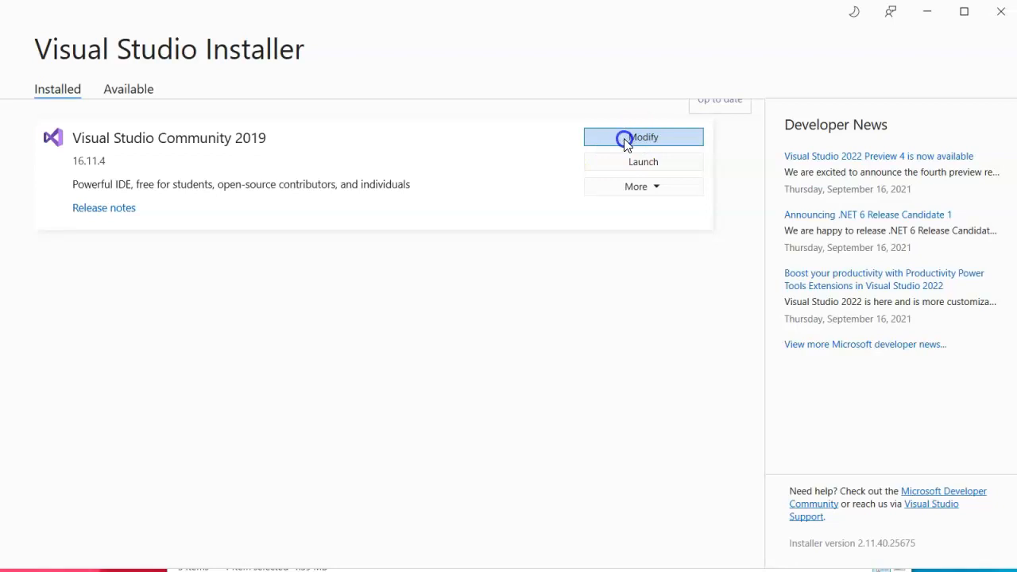
- Modify Community 2019 to include the ASP.NET and web development workload
{"action": "left_click", "coordinate": [643, 137]}
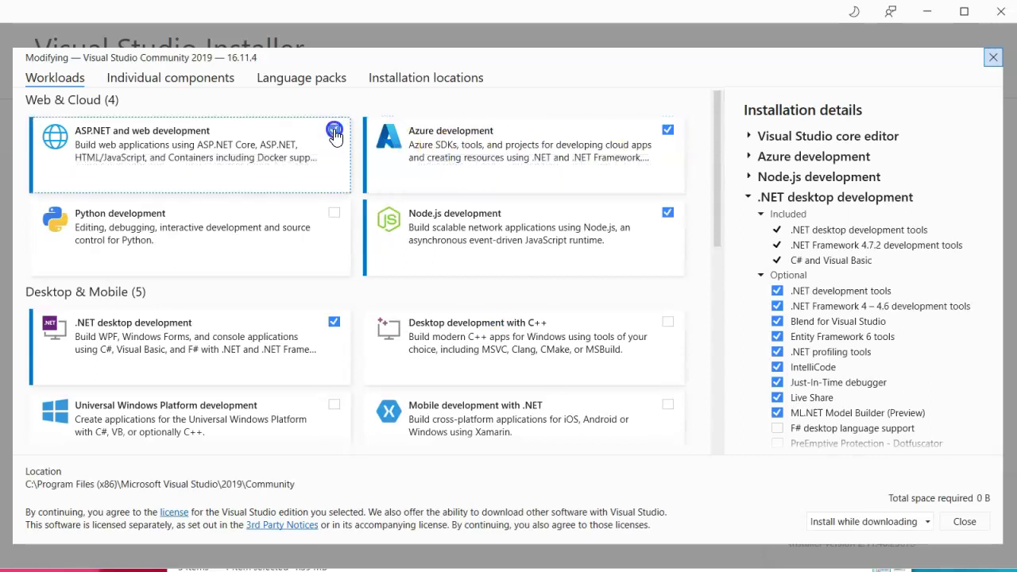
{"action": "left_click", "coordinate": [334, 130]}
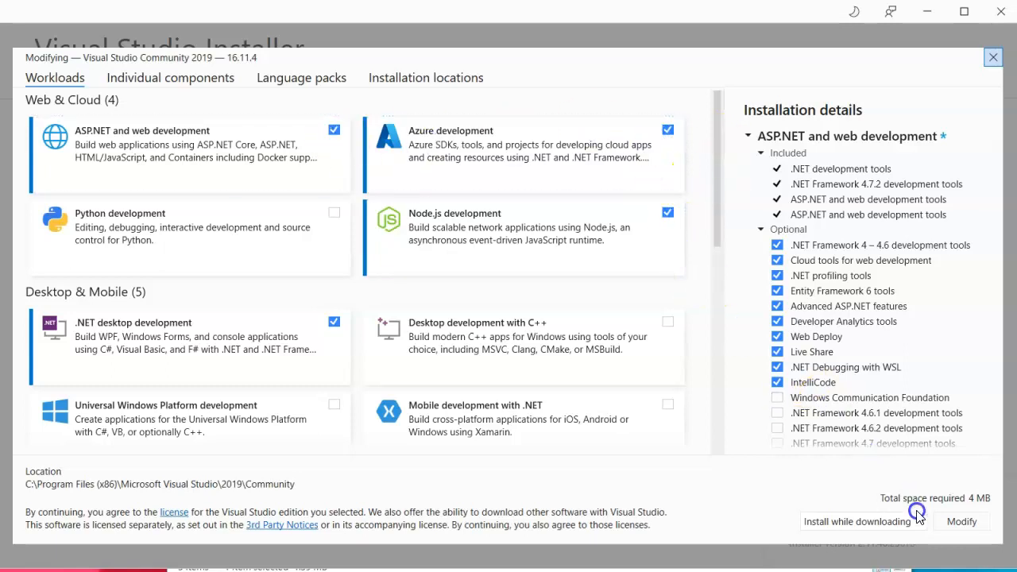
{"action": "mouse_move", "coordinate": [850, 523]}
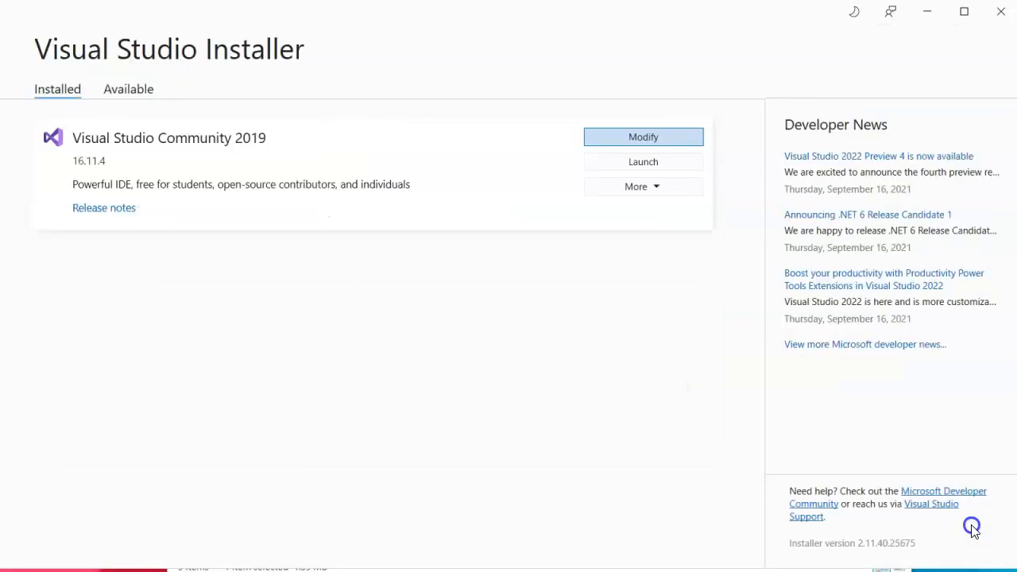
{"action": "left_click", "coordinate": [644, 137]}
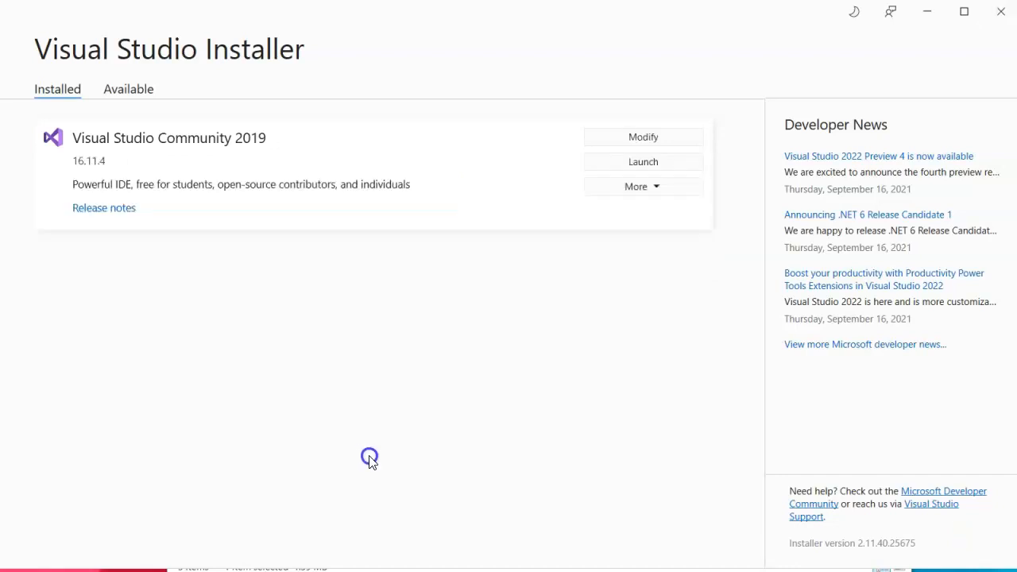
{"action": "mouse_move", "coordinate": [998, 13]}
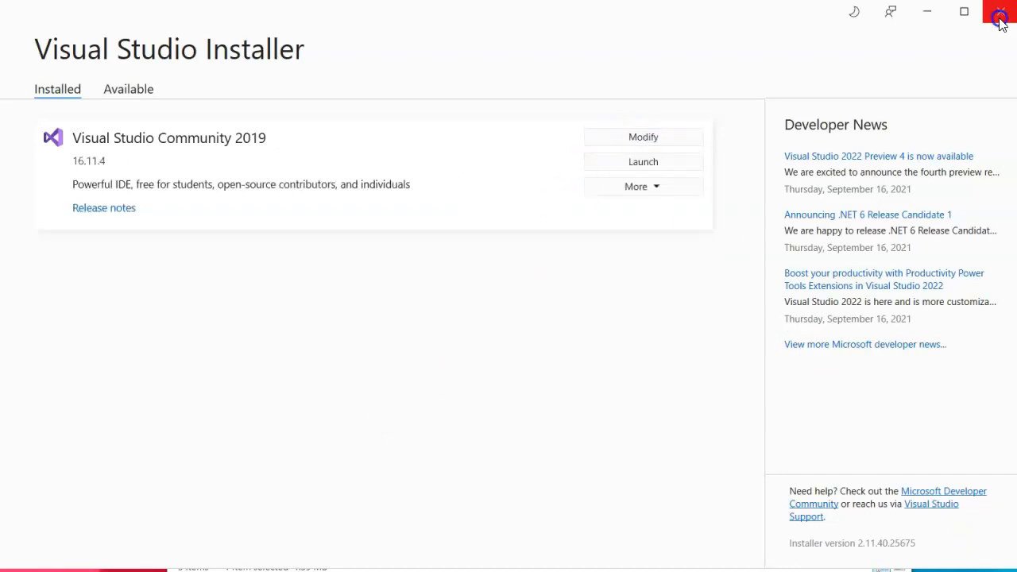